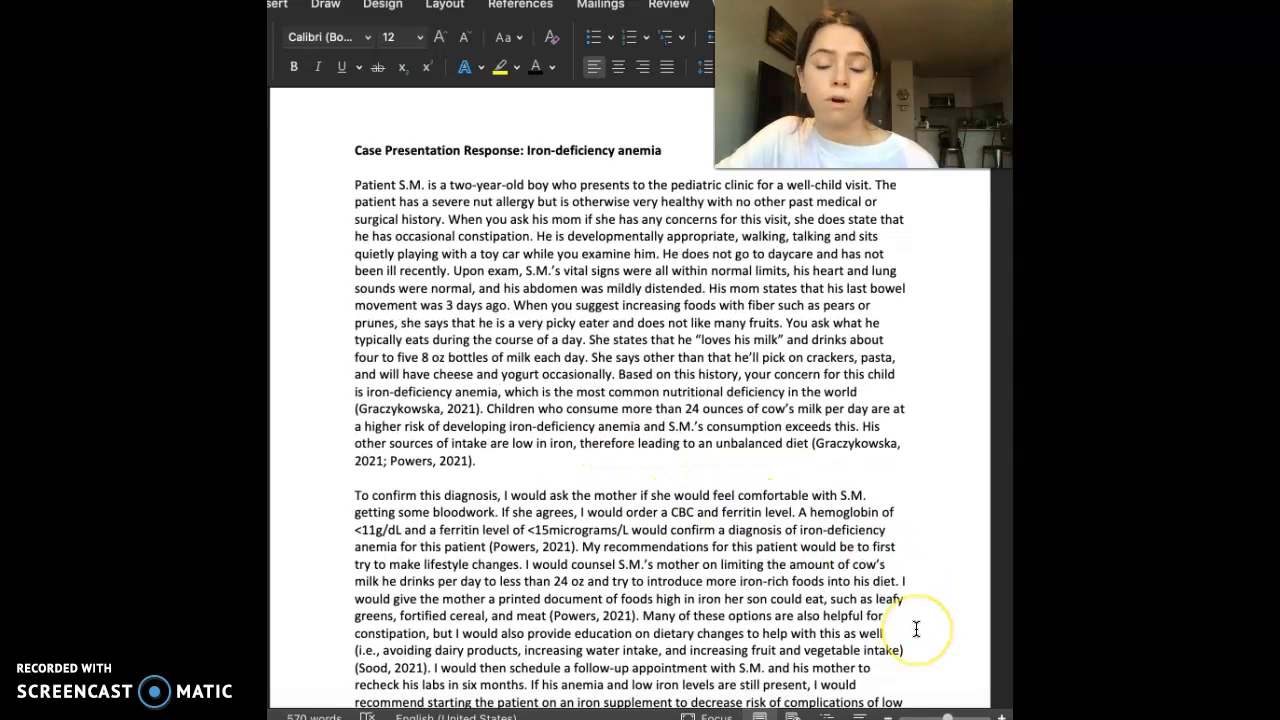
scroll(down, 3)
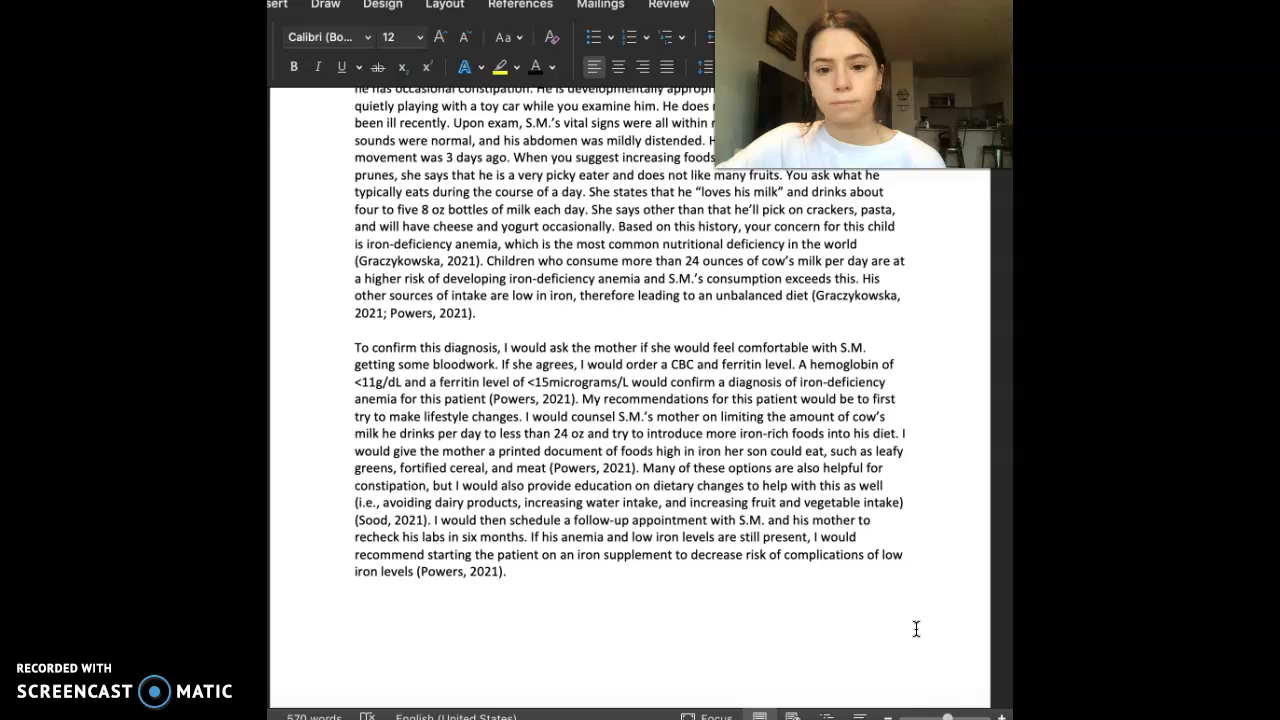
scroll(down, 3)
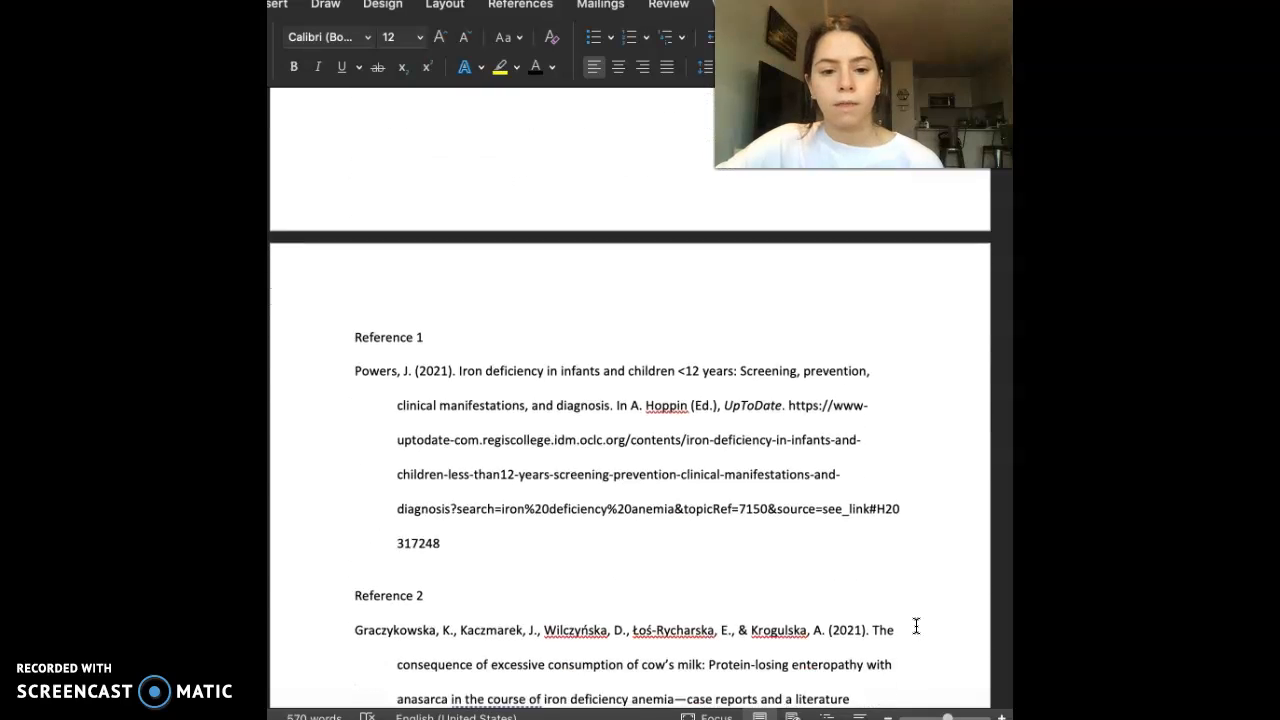
scroll(down, 3)
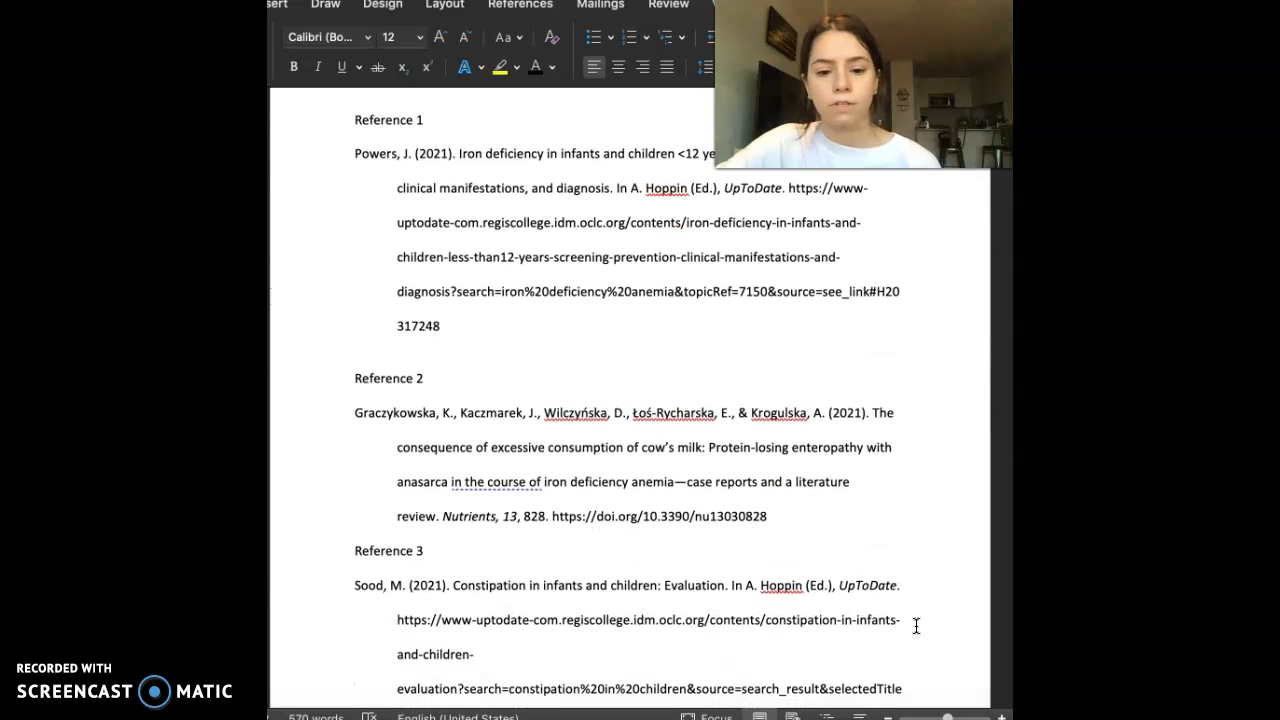
scroll(down, 3)
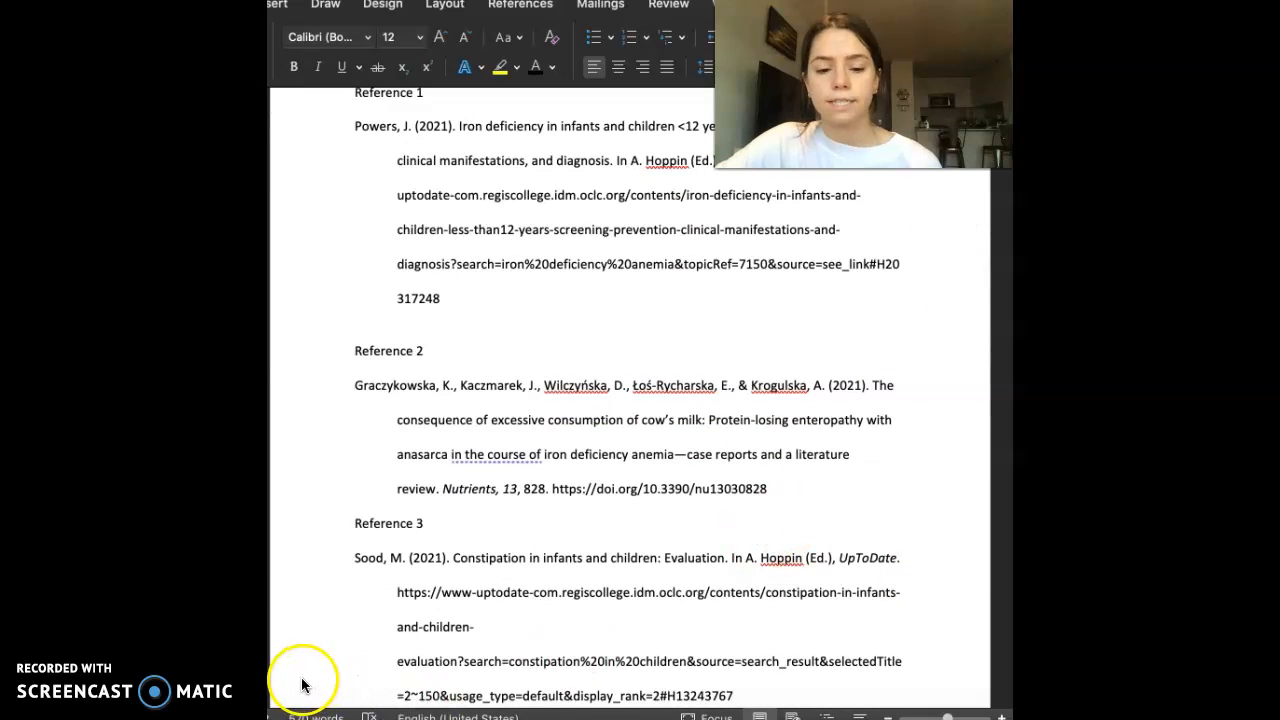